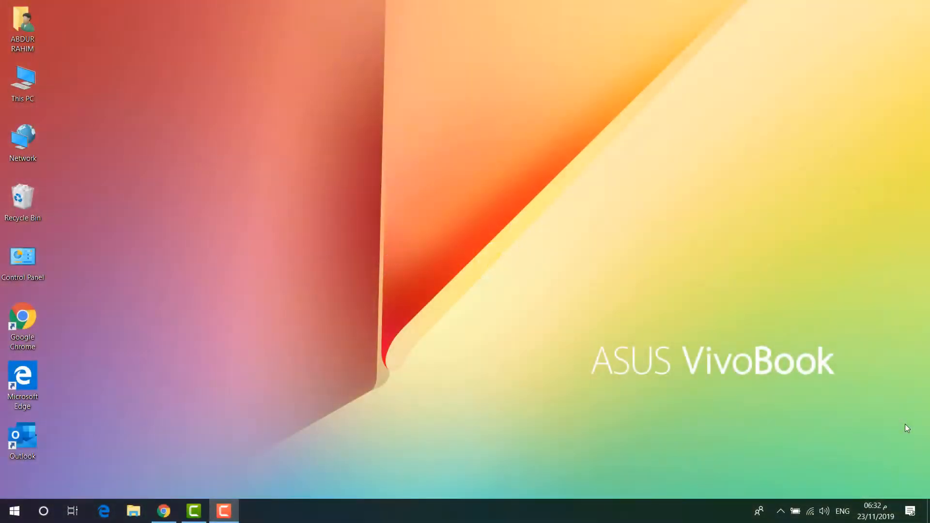
# Open Windows Settings from the Start menu's Settings gear.
pyautogui.click(13, 510)
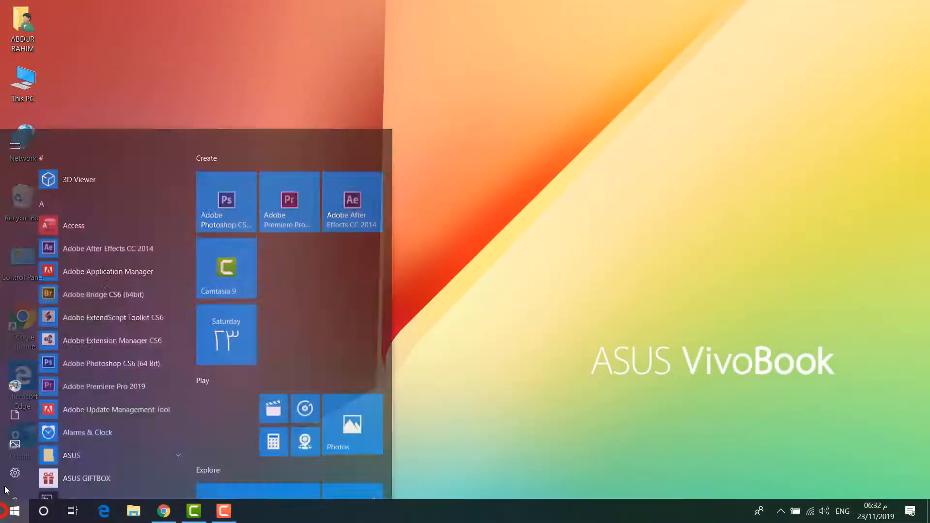
pyautogui.click(15, 473)
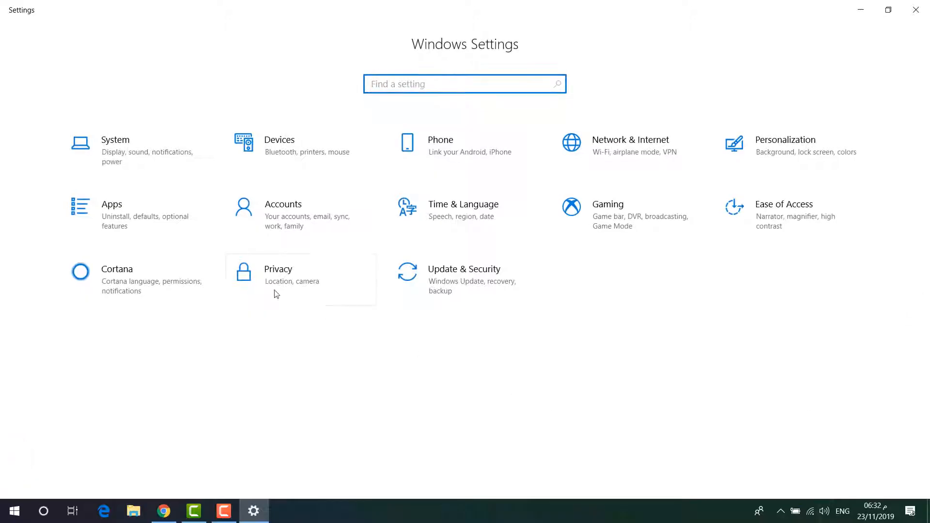
# Go to System > Notifications & actions and scroll to the per-app senders list.
pyautogui.click(115, 140)
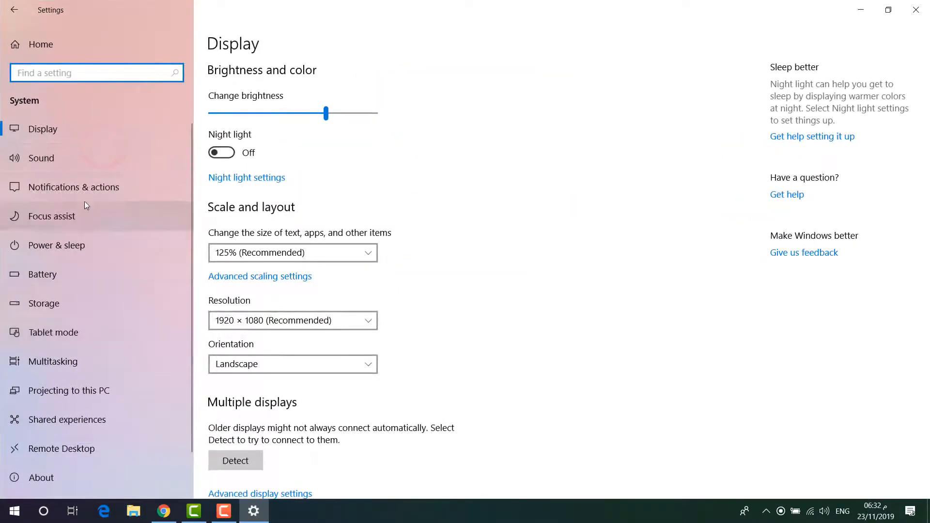
pyautogui.click(76, 187)
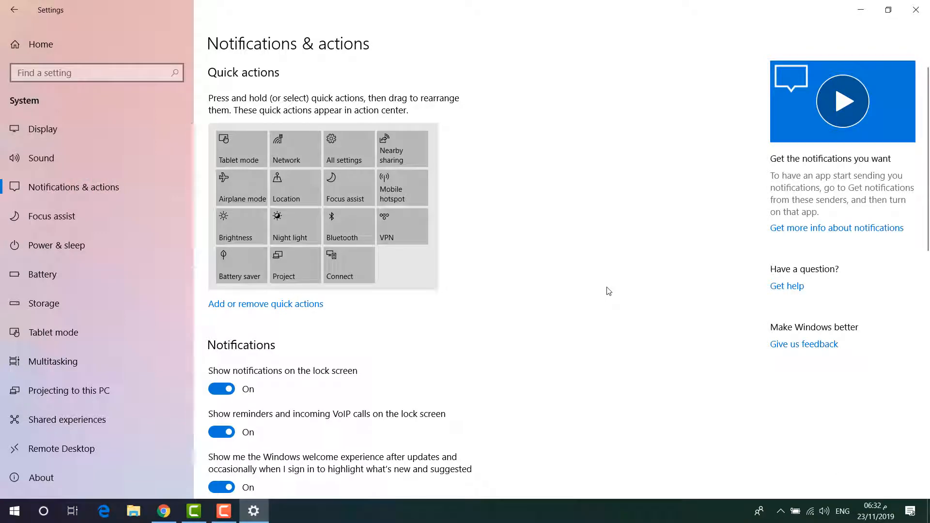
pyautogui.scroll(-3)
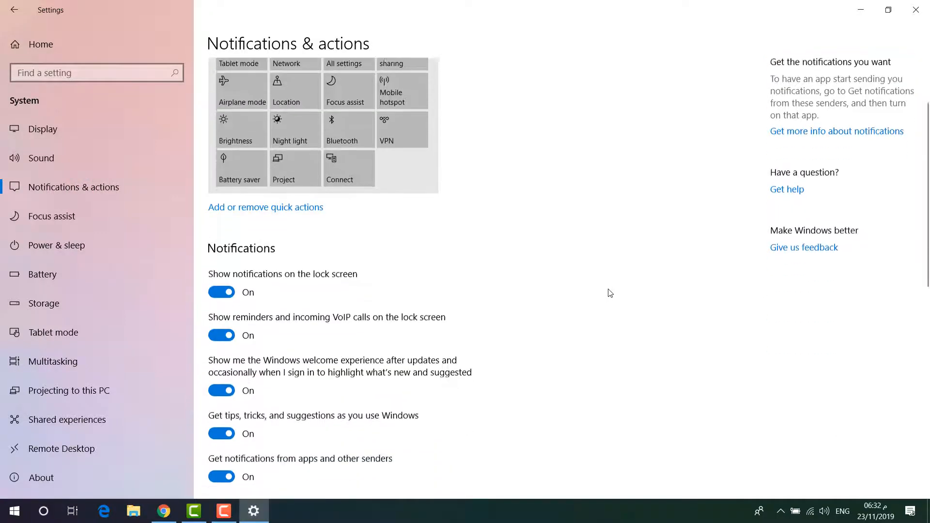
pyautogui.scroll(-3)
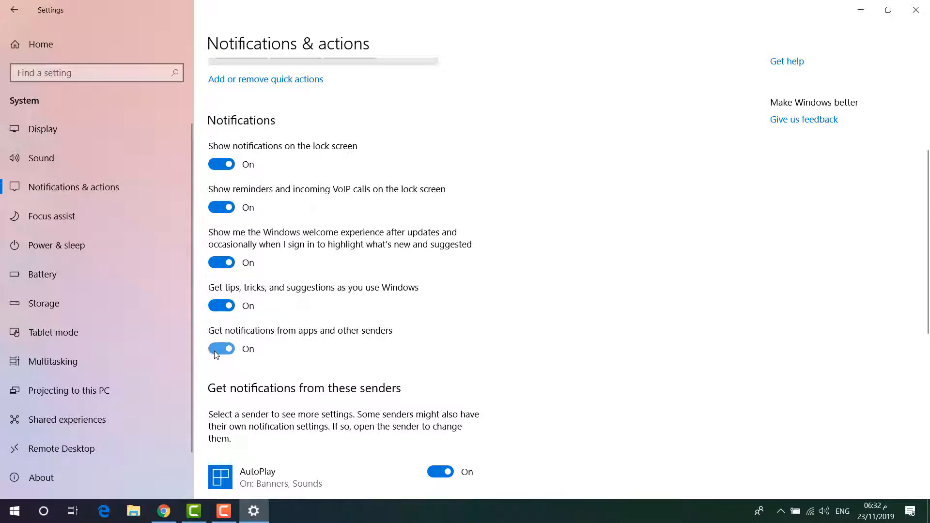
pyautogui.click(222, 348)
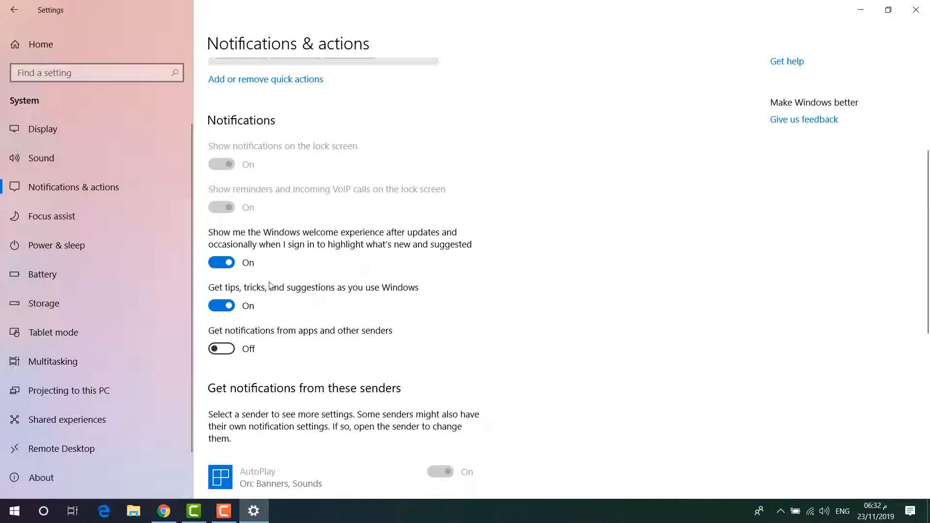
pyautogui.moveTo(328, 312)
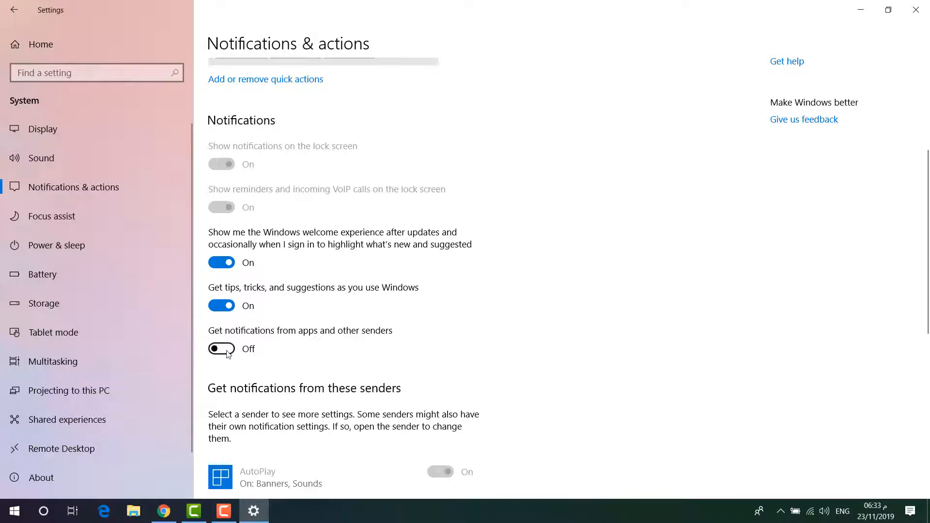
pyautogui.click(221, 348)
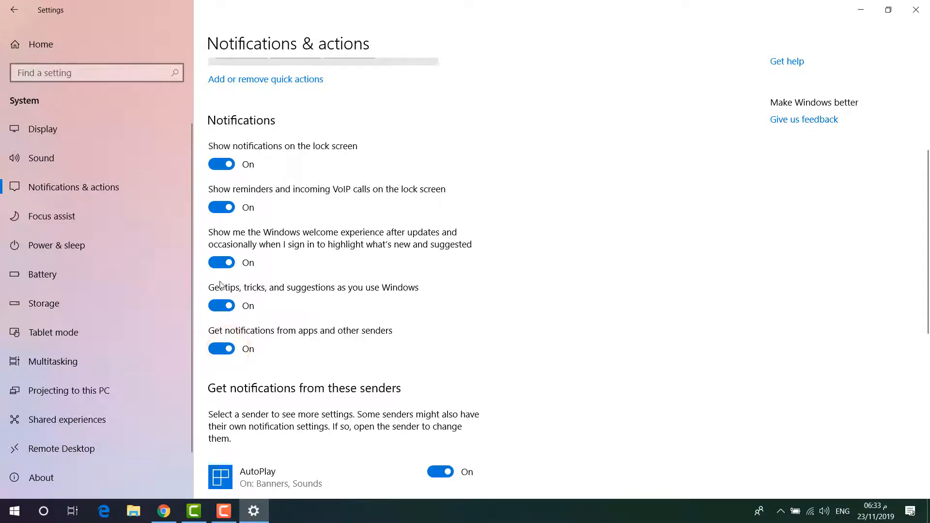
pyautogui.moveTo(66, 219)
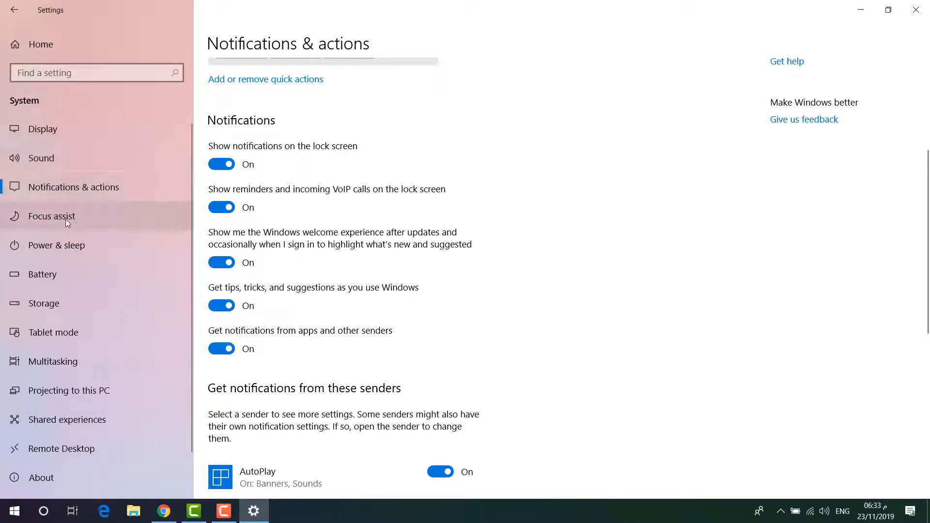
# Open Focus assist, select Priority only, and scroll to the automatic rules.
pyautogui.click(51, 216)
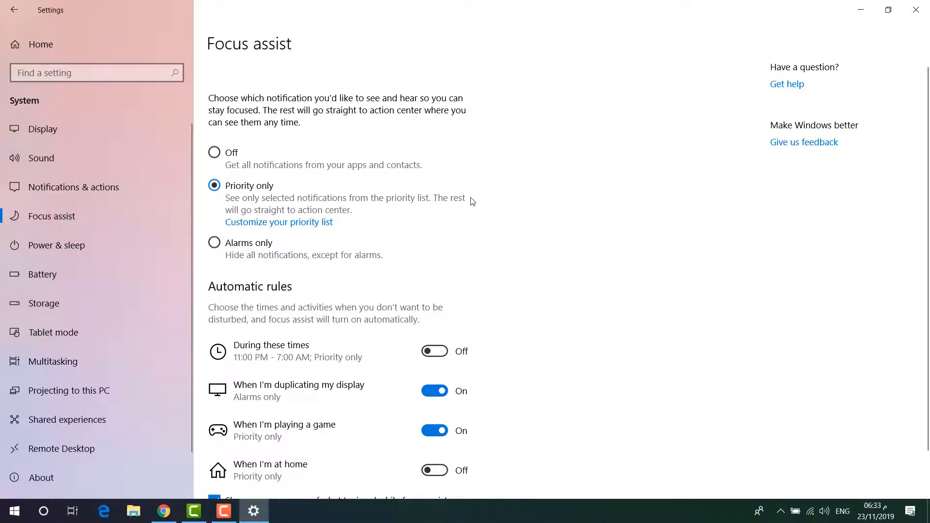
pyautogui.click(214, 151)
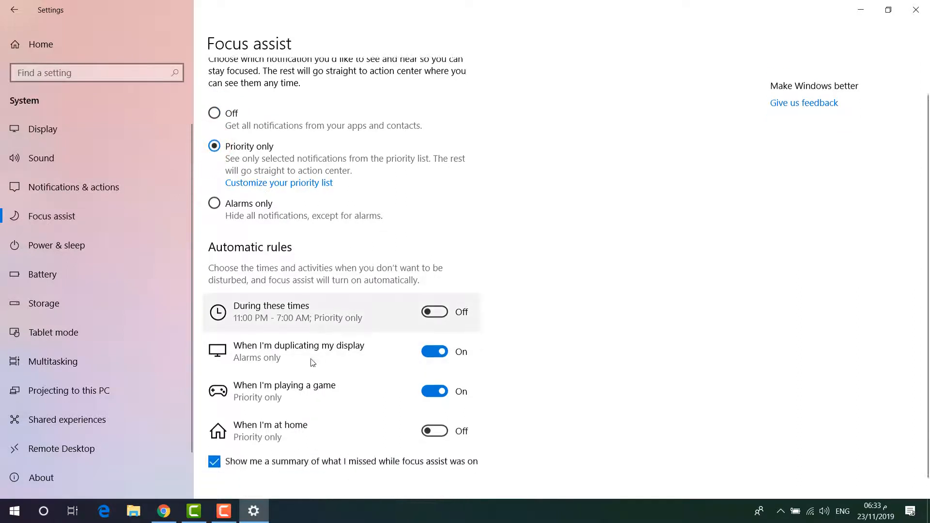
pyautogui.scroll(-3)
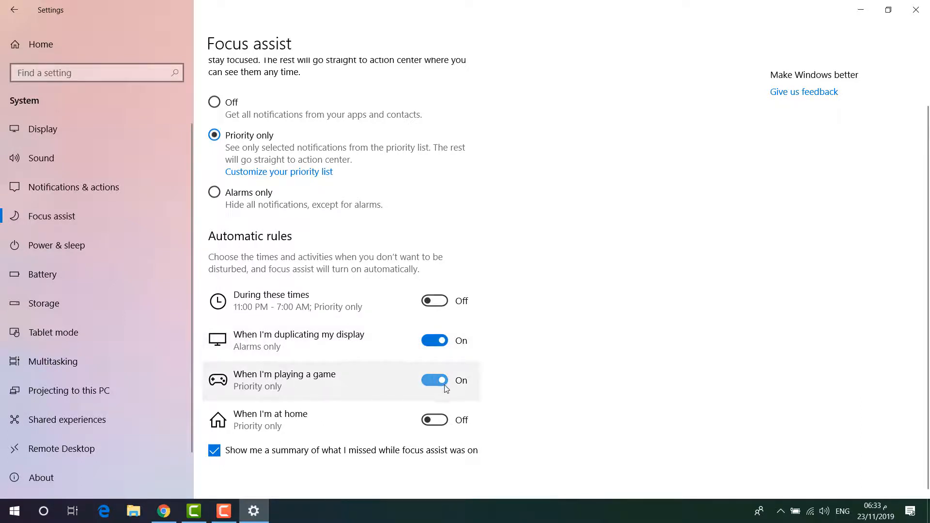
pyautogui.moveTo(369, 386)
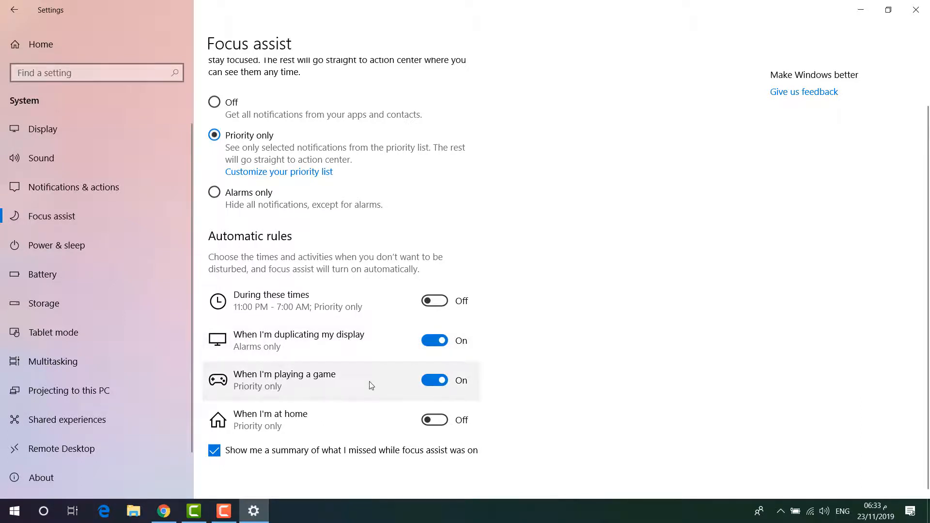